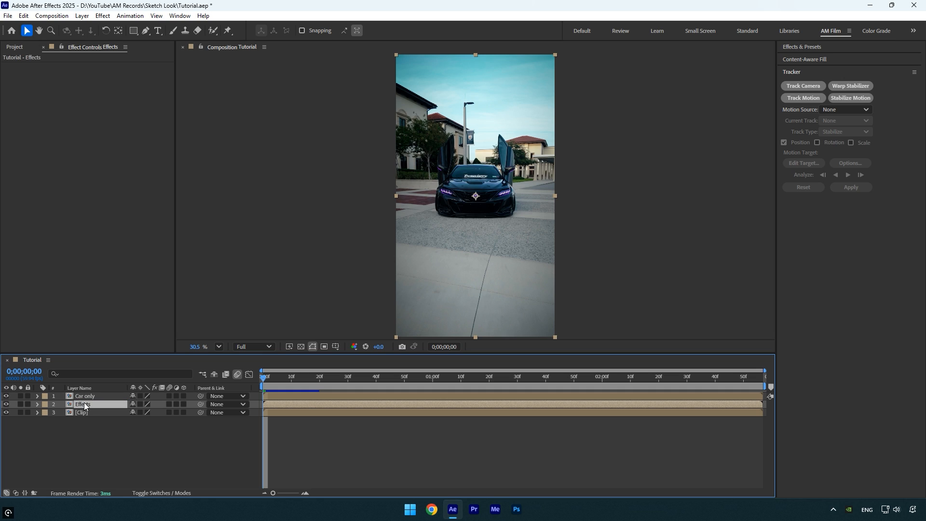
- Roto Brush the car on the Car only layer, propagate the matte, and freeze it
left_click(85, 396)
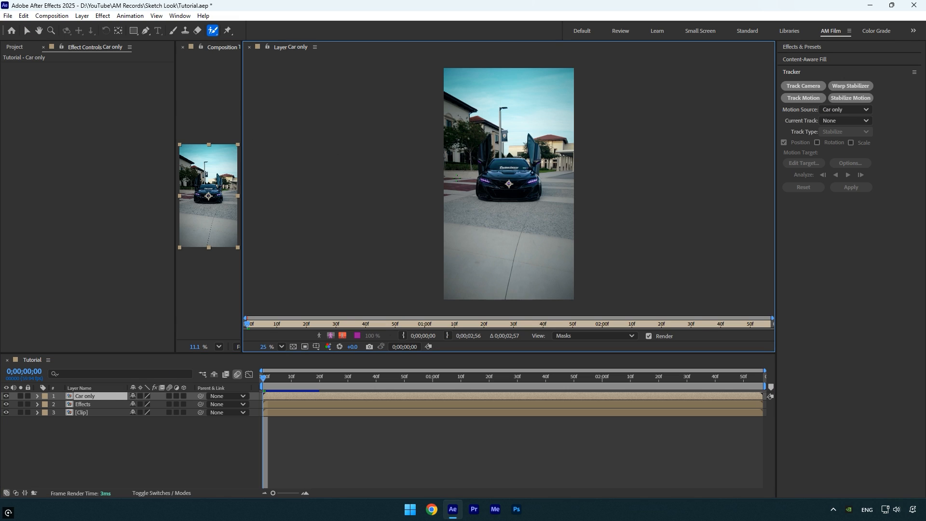
left_click(263, 346)
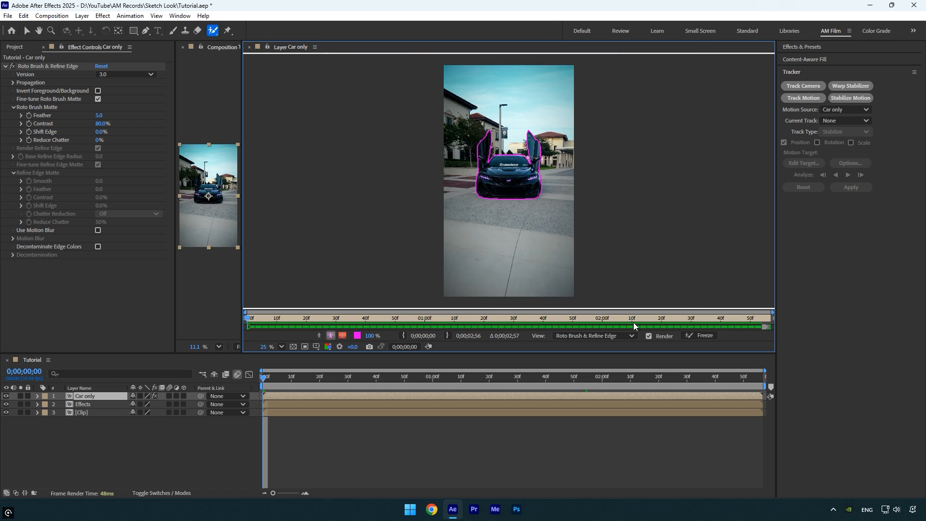
left_click(699, 336)
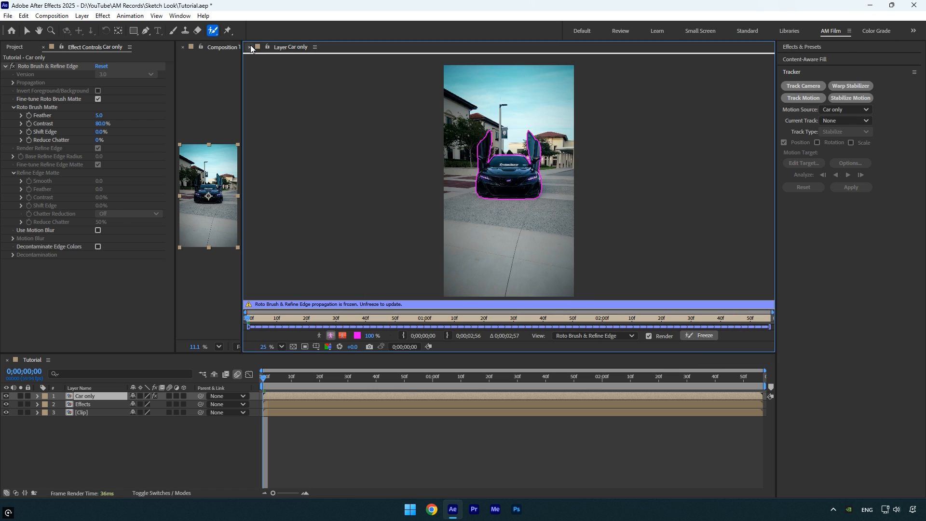
- Apply Find Edges and a steepened Curves to the Effects layer, keeping edges on white
left_click(83, 403)
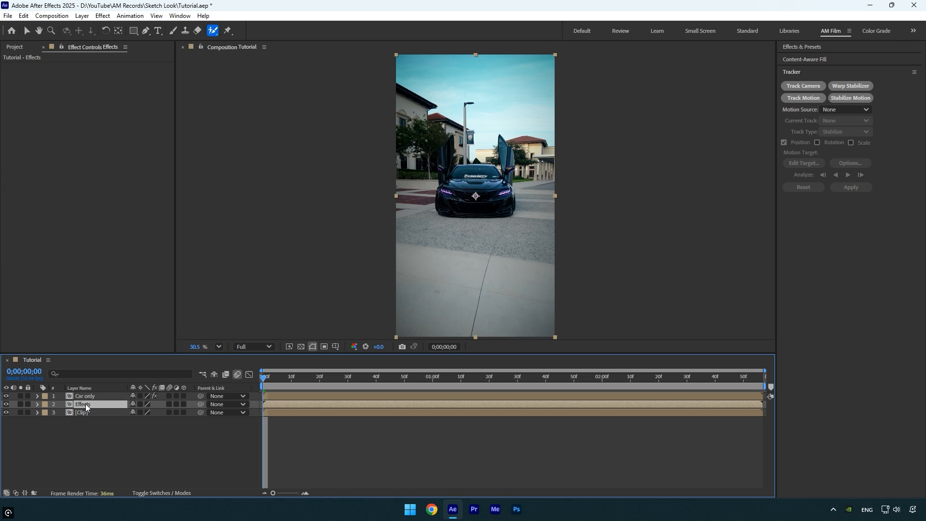
type("find")
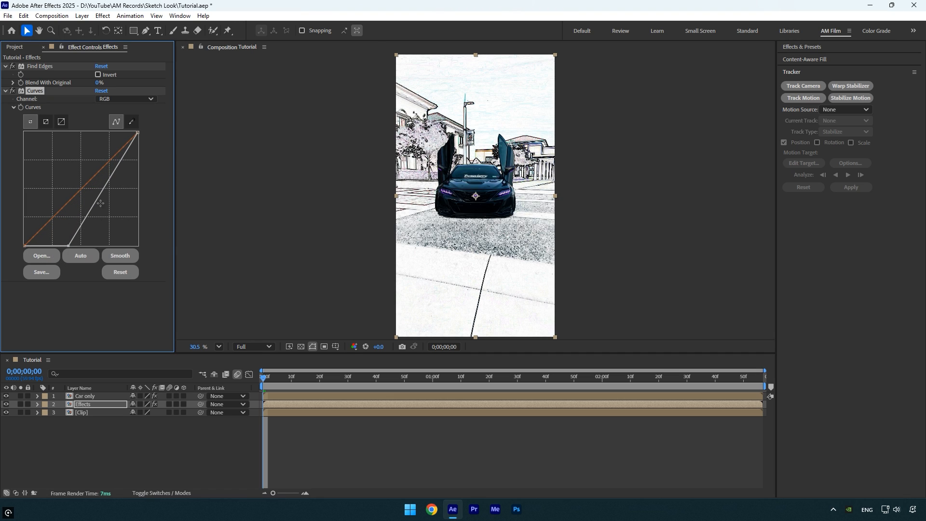
left_click_drag(101, 203, 122, 139)
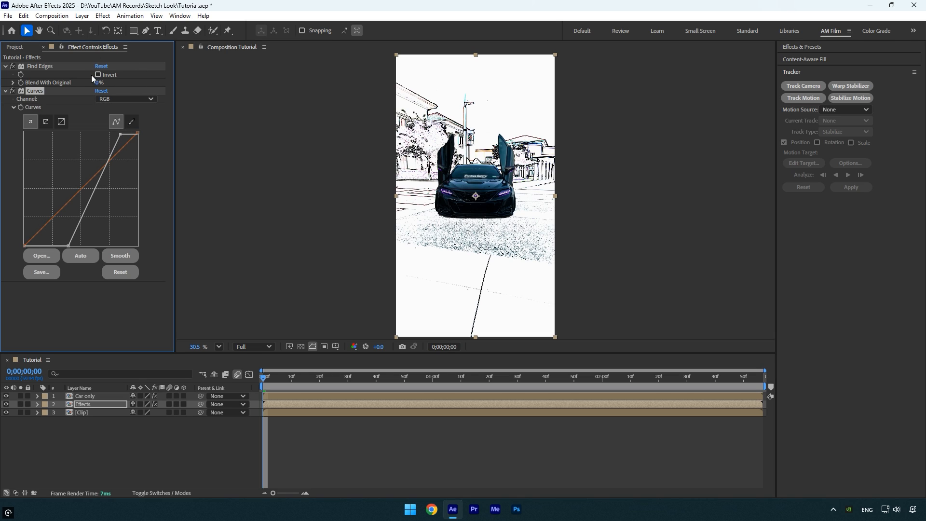
left_click(98, 75)
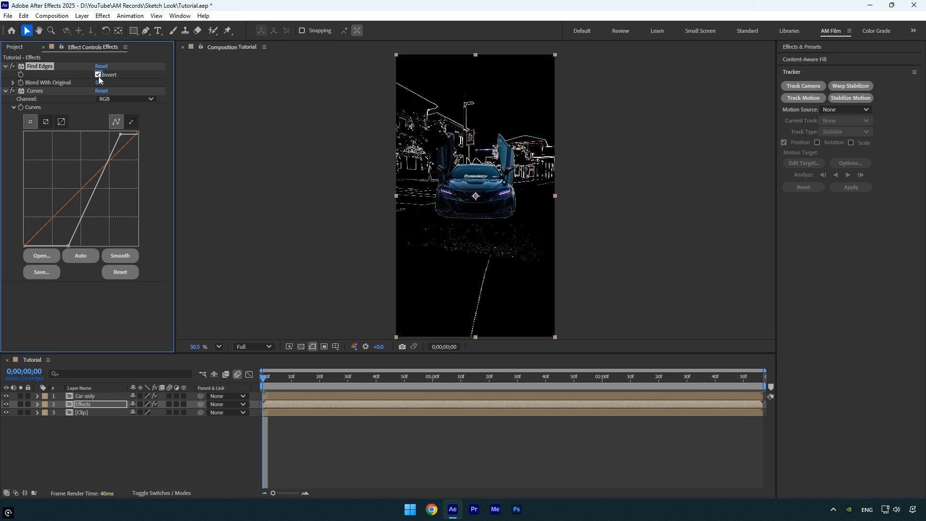
left_click(98, 74)
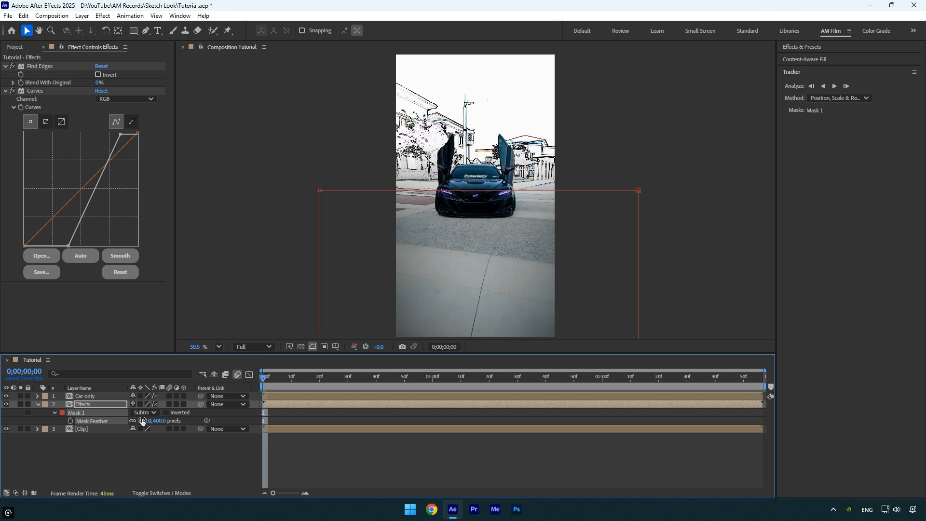
- Reveal the Effects layer mask's properties, showing 400 px feather, full opacity, no expansion
left_click(55, 412)
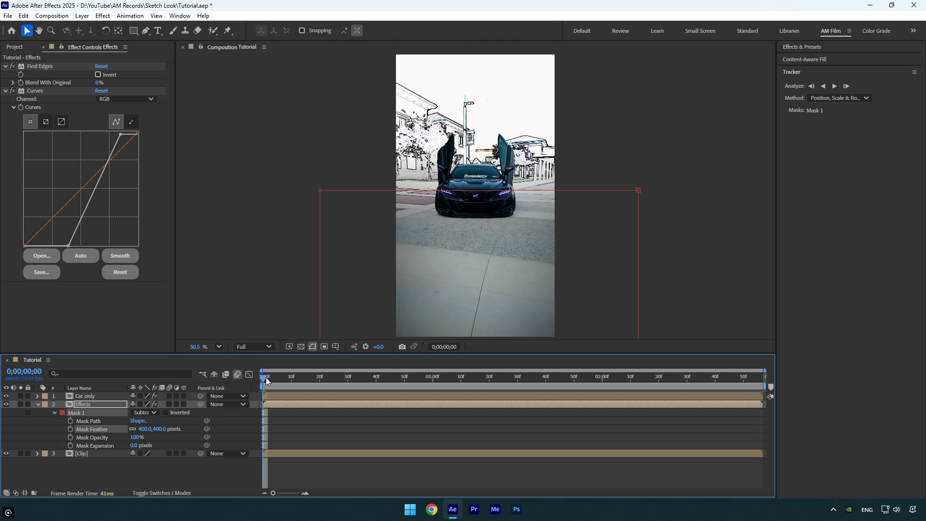
- Keyframe the Effects mask path at frame 0, then reshape its corners at the last frame
left_click(70, 420)
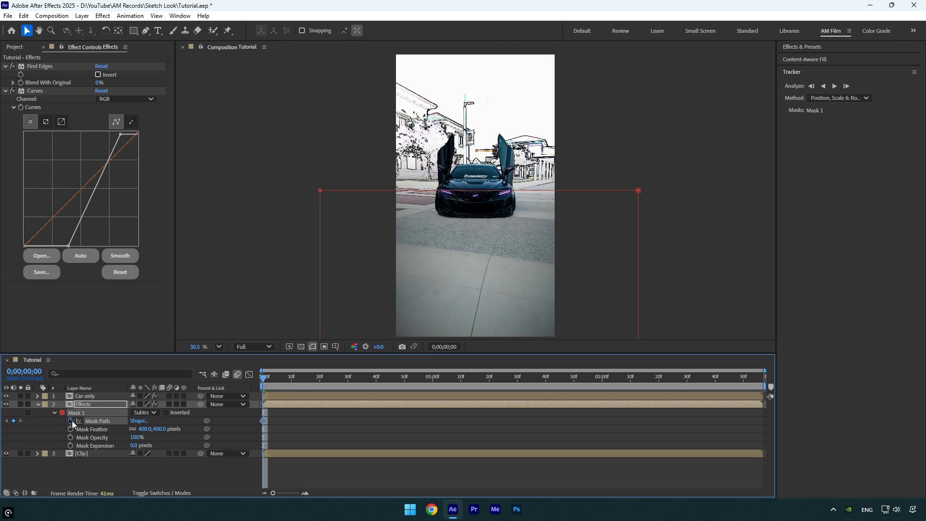
left_click(632, 377)
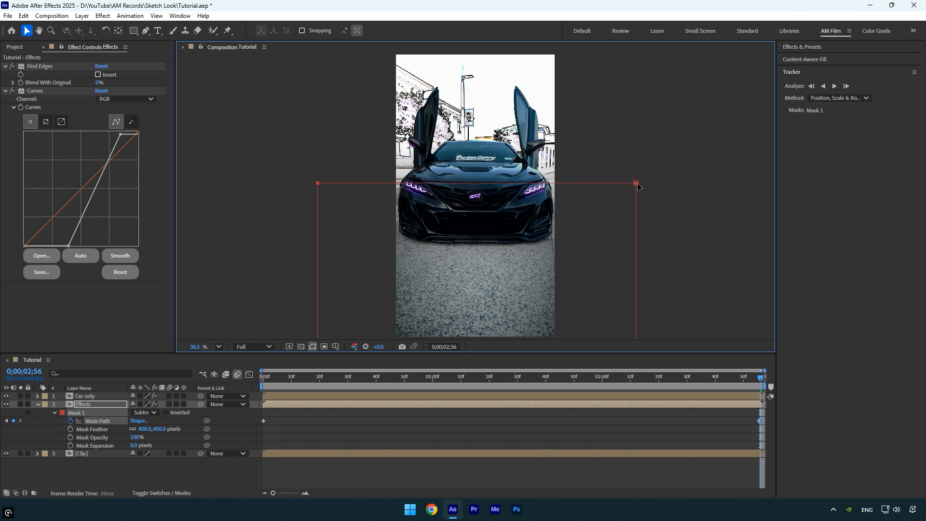
left_click(263, 372)
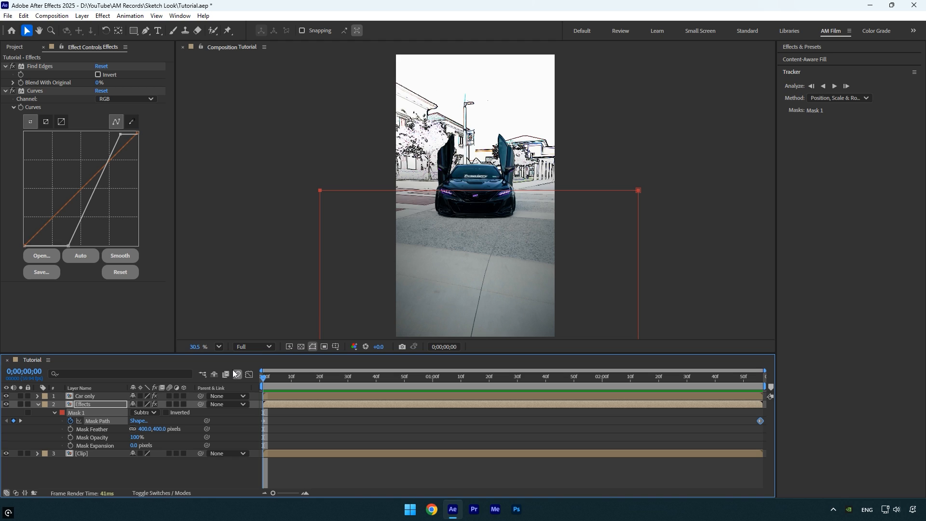
mouse_move(237, 373)
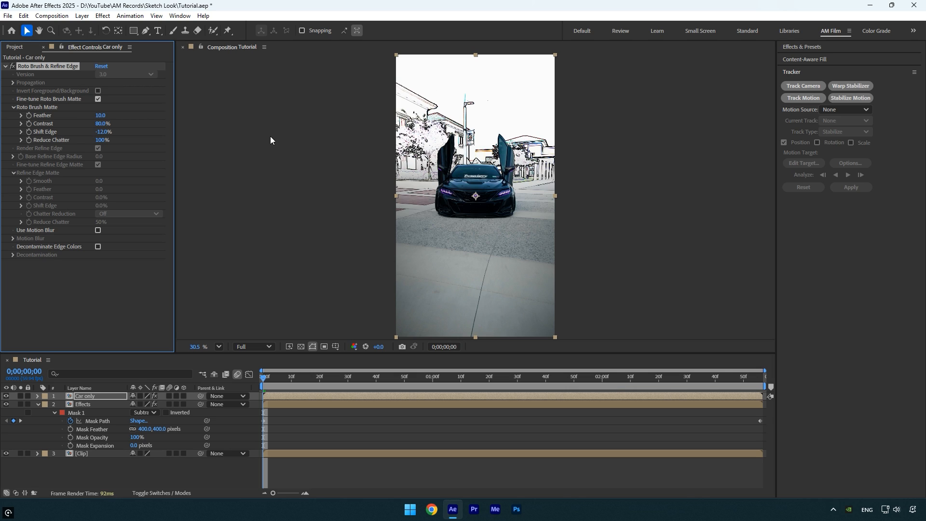
mouse_move(526, 192)
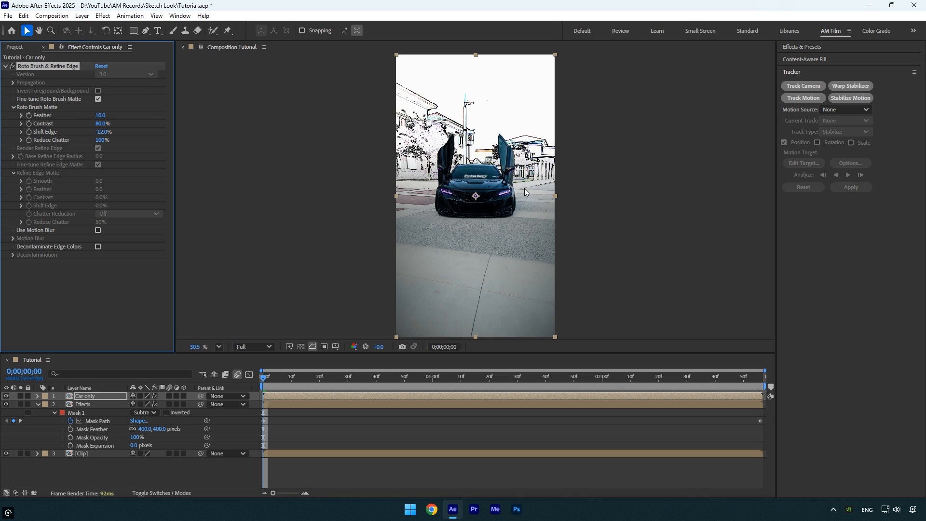
mouse_move(529, 186)
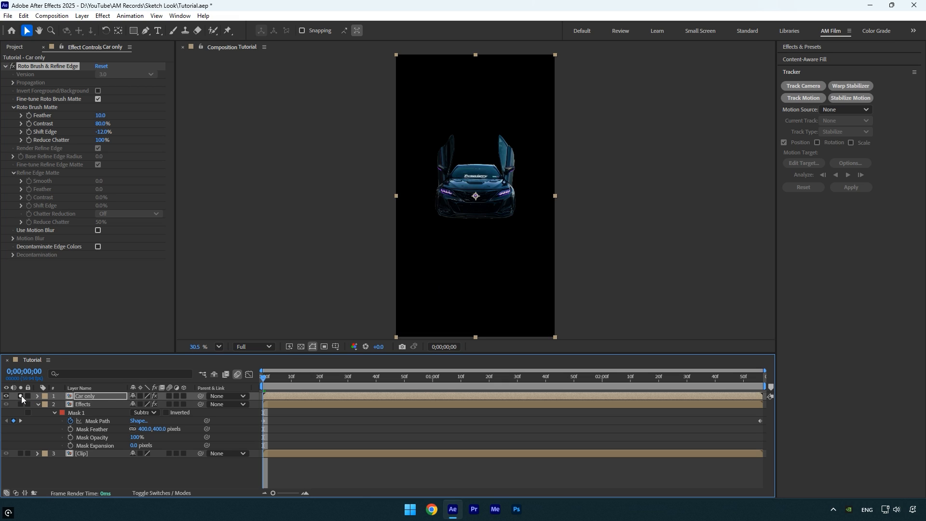
- Auto-trace the soloed Car only layer into a mask, then unsolo it
left_click(83, 15)
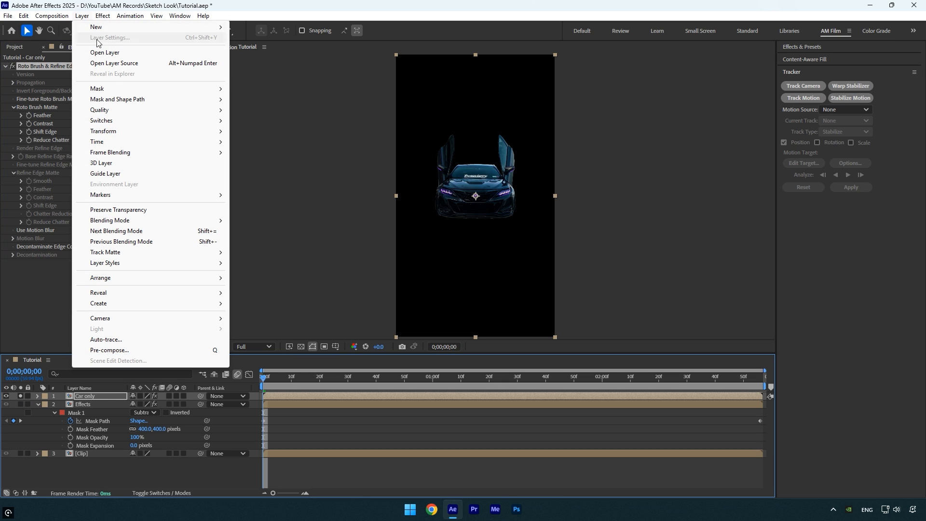
left_click(105, 339)
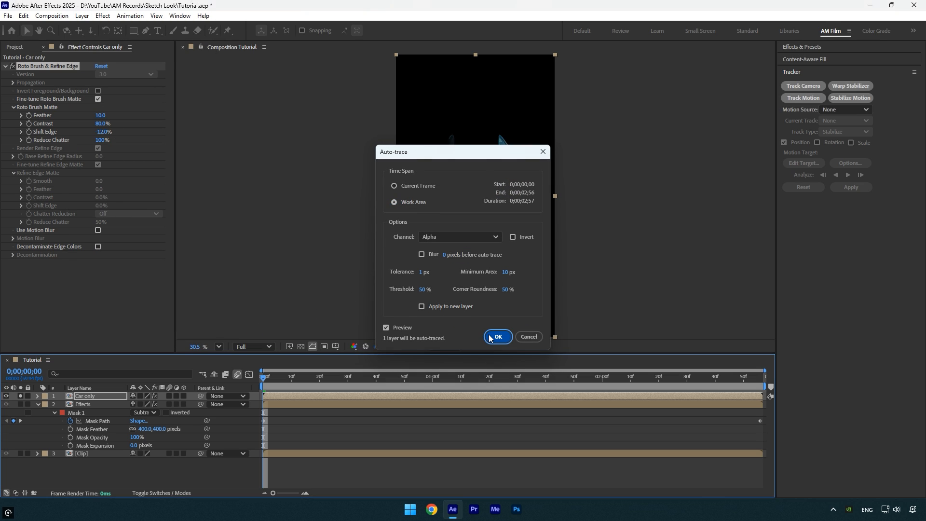
left_click(498, 336)
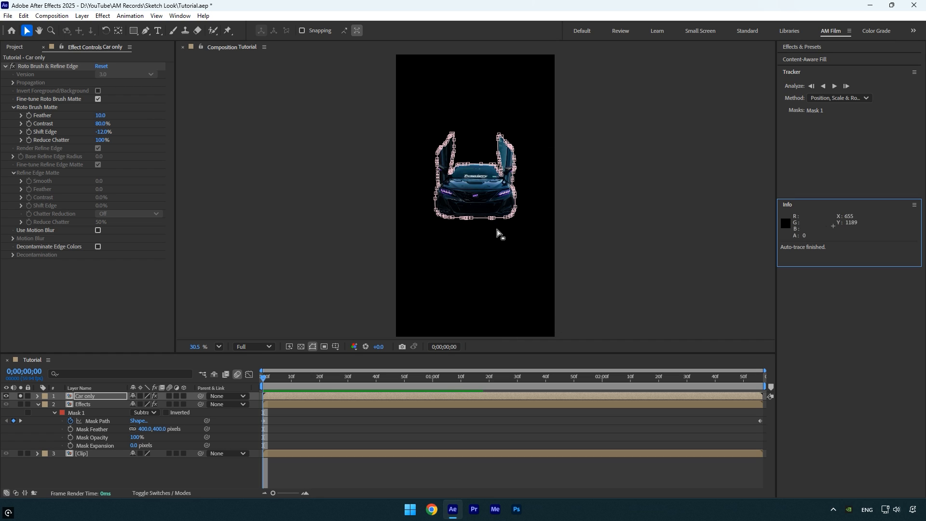
left_click(43, 66)
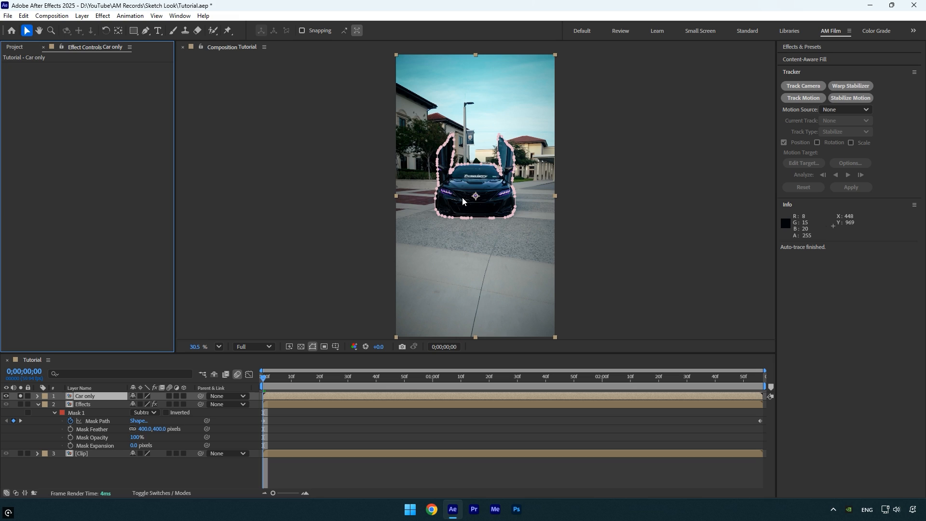
- Apply Scribble to Car only with Outside Edge fill and On Original Image composite
type("scr")
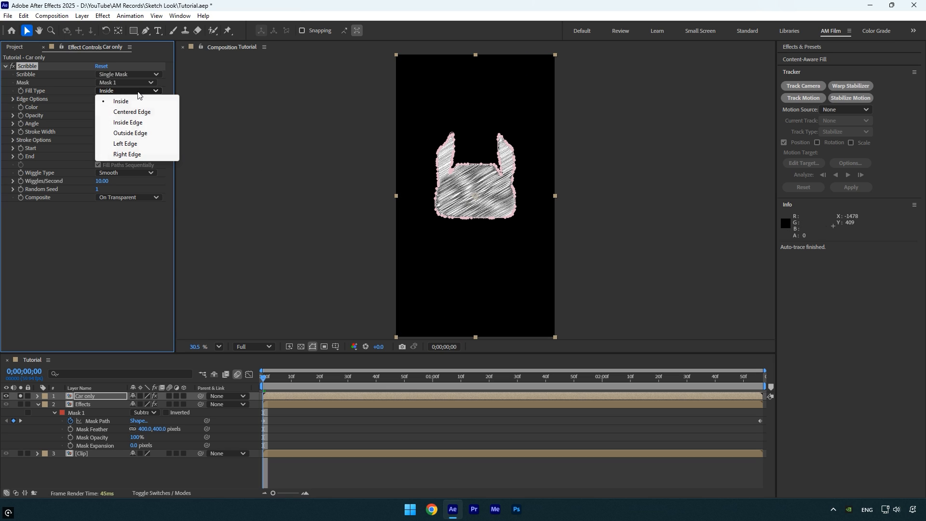
left_click(130, 132)
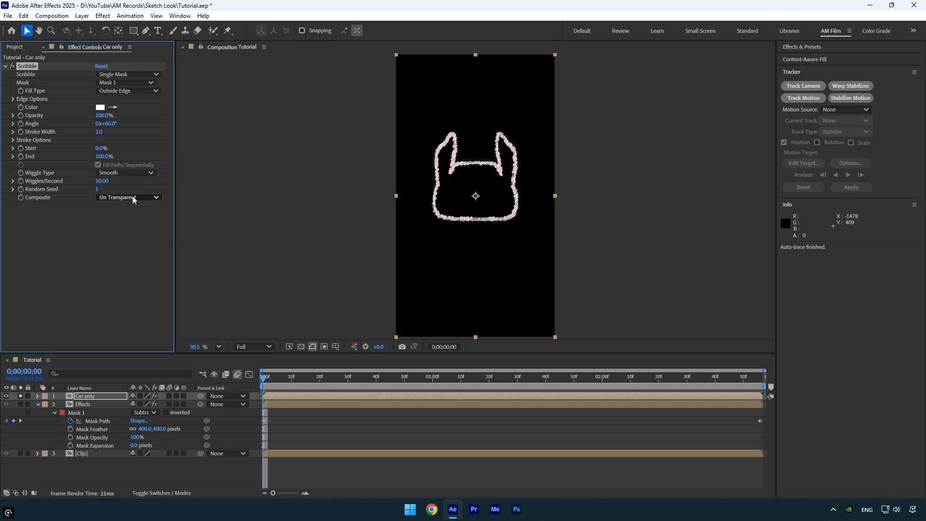
left_click(128, 197)
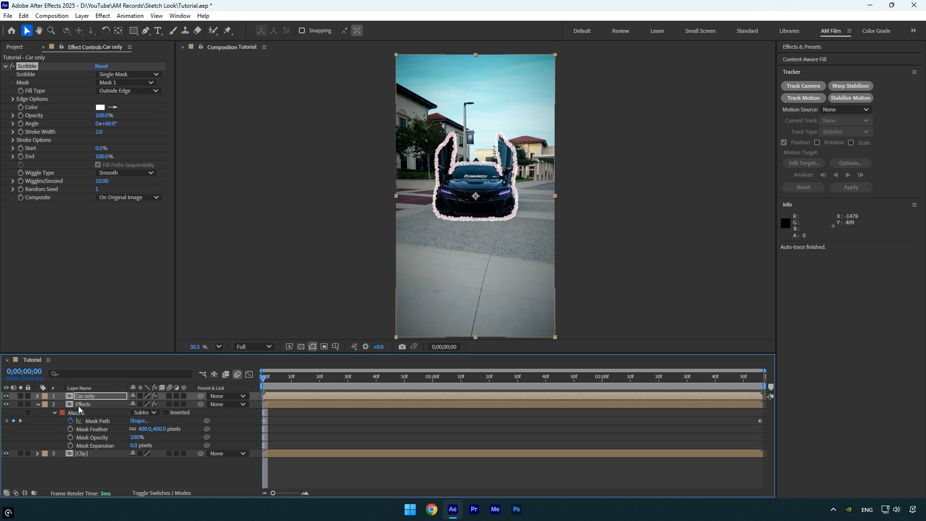
- Make the Effects layer visible again and play back the composition
left_click(36, 396)
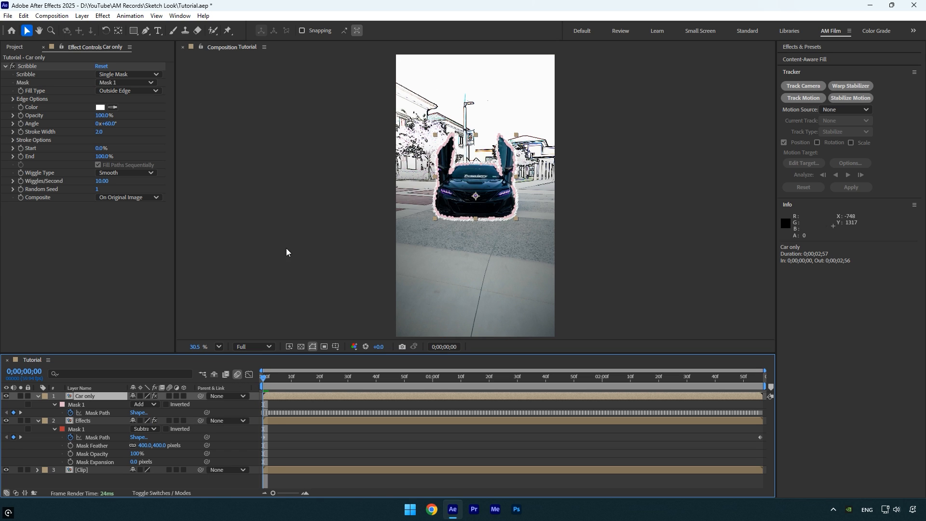
key("Space")
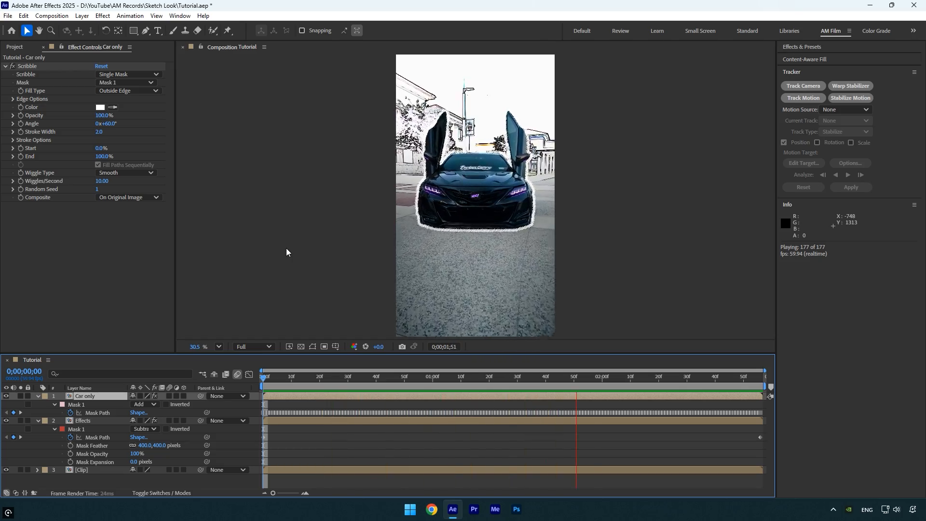